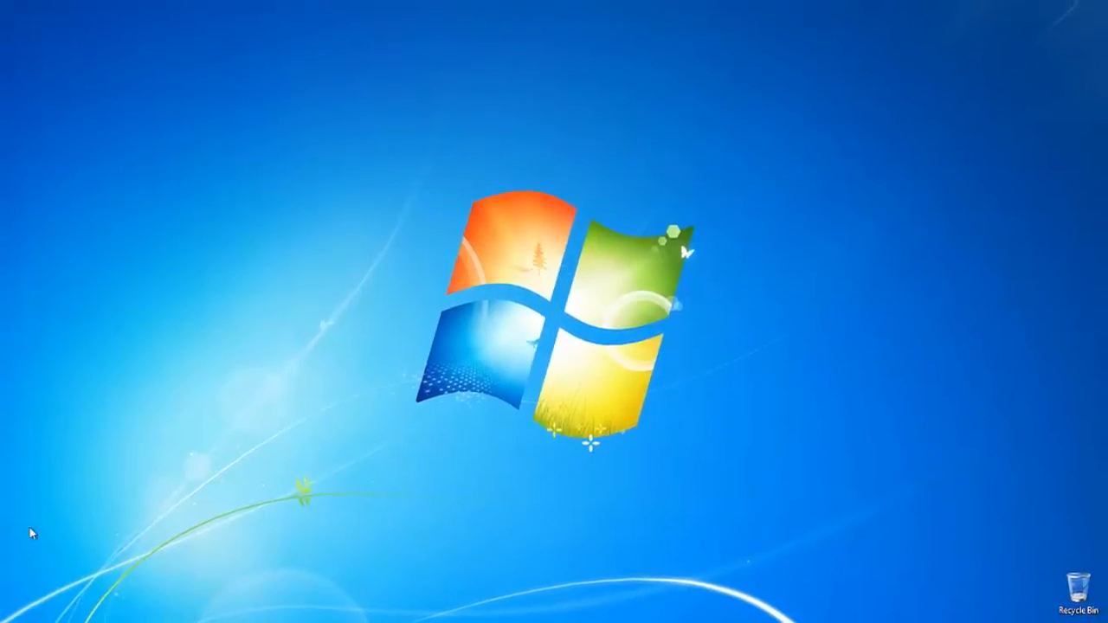
Step: Search the Start menu for 'goo' and launch Google Talk
{"action": "left_click", "coordinate": [18, 606]}
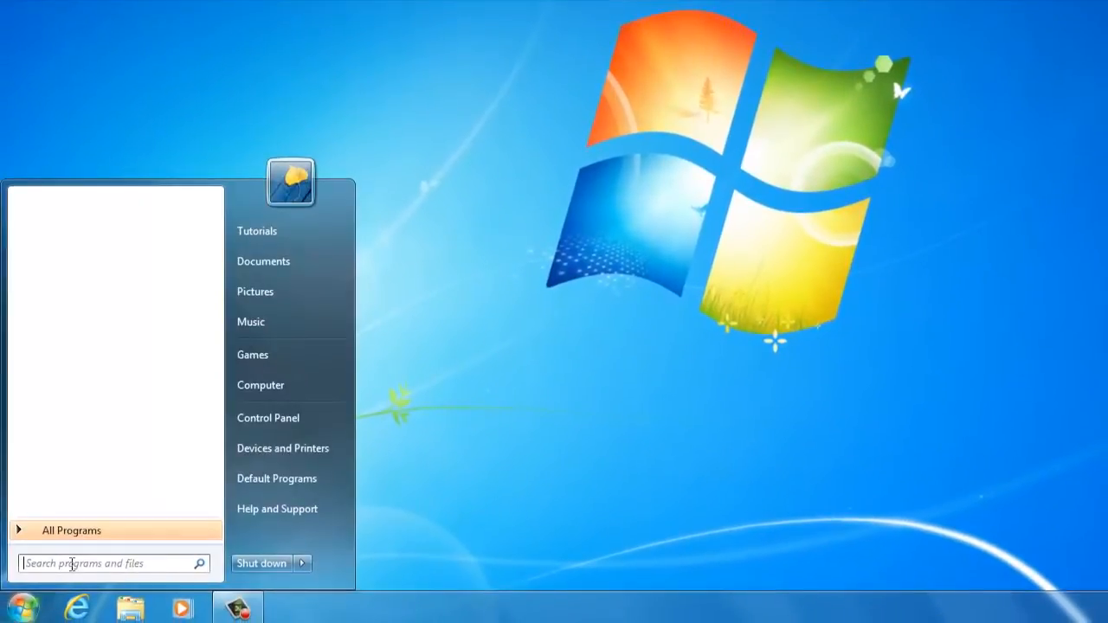
{"action": "type", "text": "goo"}
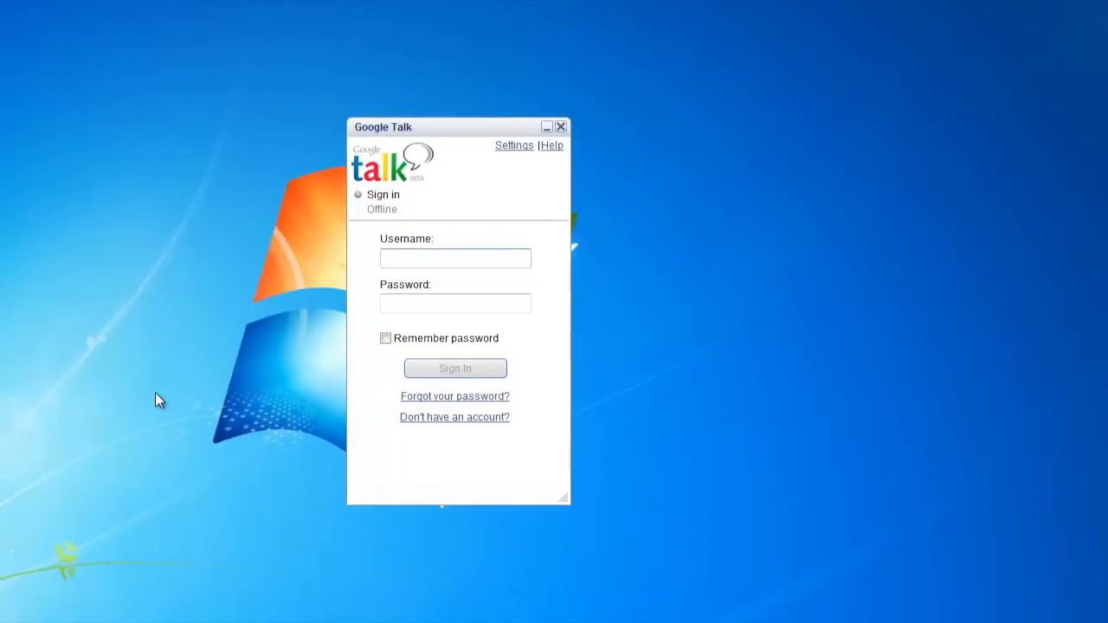
Step: Enter username 'howtechtuto' and password, then start signing in
{"action": "type", "text": "howtechtutorials"}
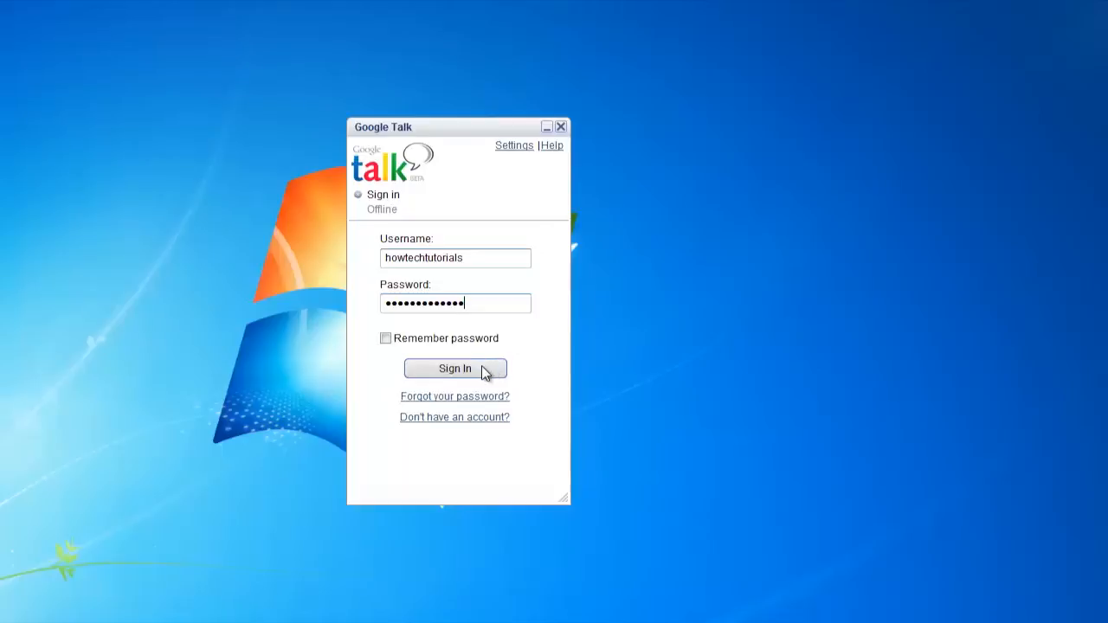
{"action": "left_click", "coordinate": [454, 368]}
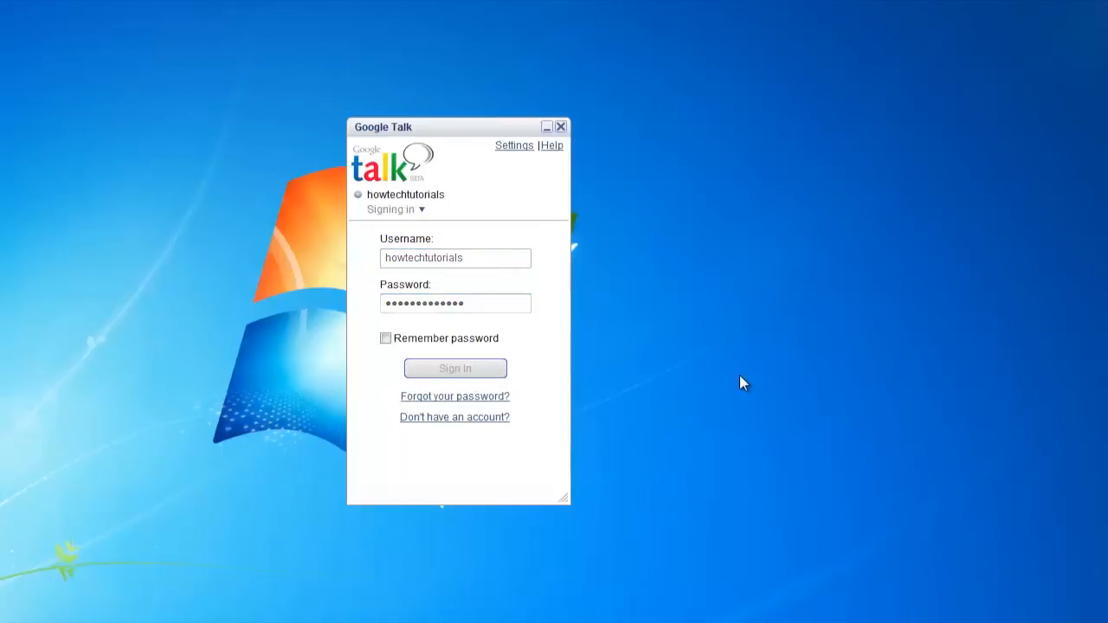
Step: Complete sign-in until the account is online and the contact list loads
{"action": "left_click", "coordinate": [455, 368]}
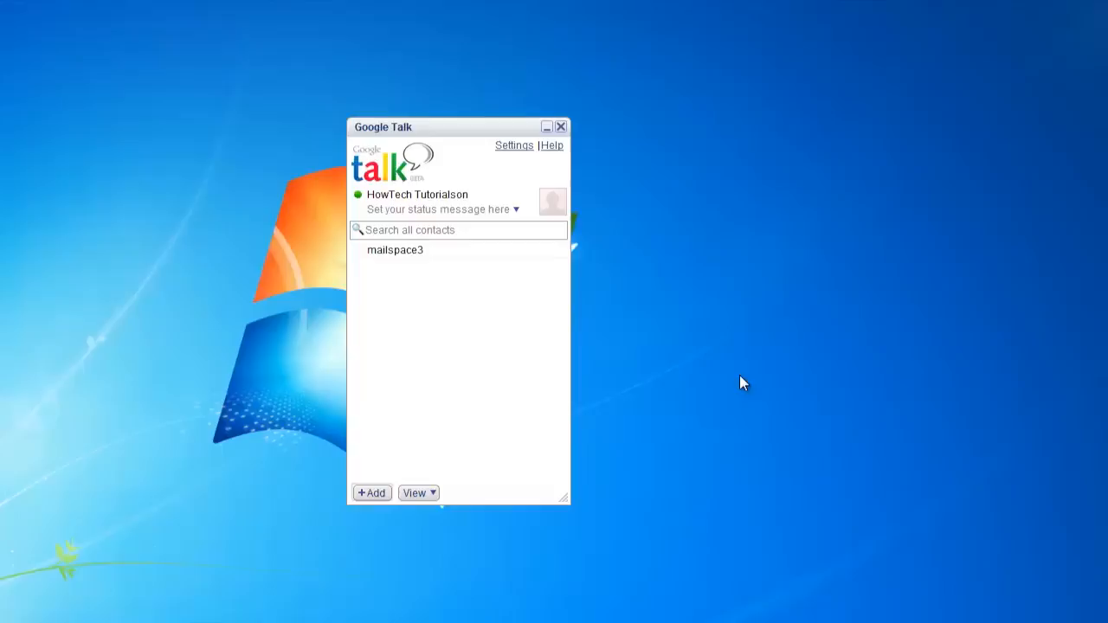
{"action": "mouse_move", "coordinate": [371, 493]}
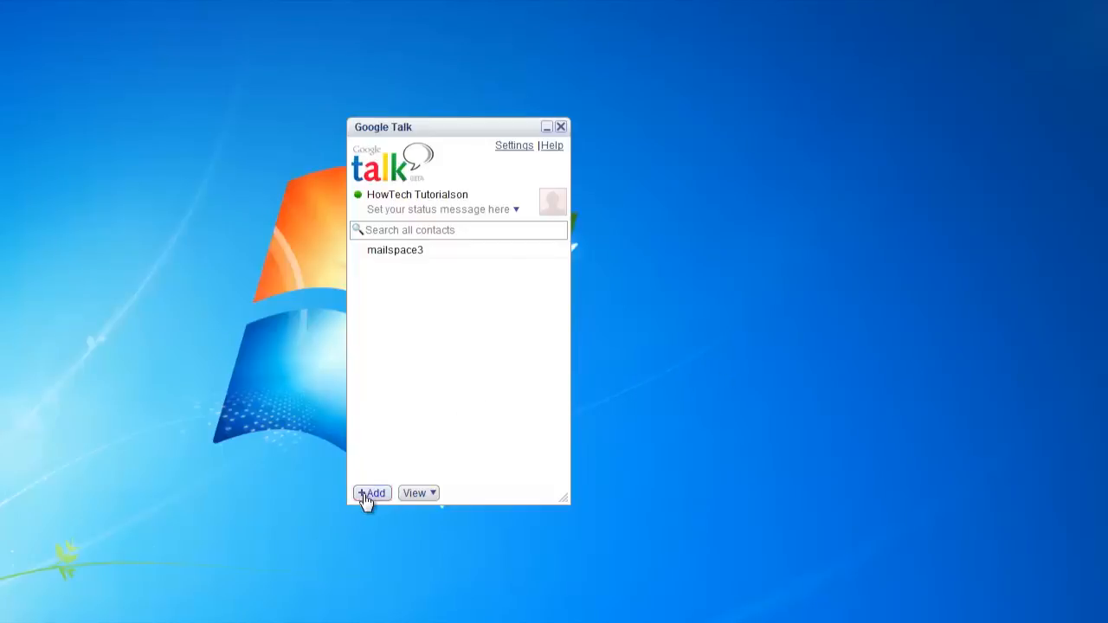
{"action": "left_click", "coordinate": [372, 493]}
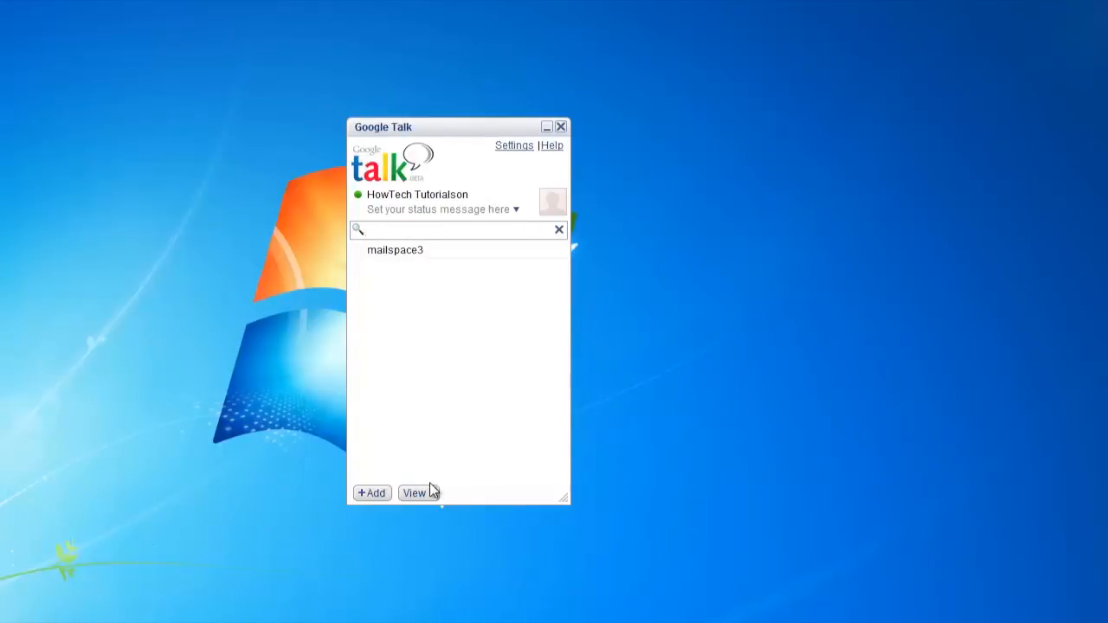
Step: Show the View menu with pictures, offline friends and address-book contacts options
{"action": "left_click", "coordinate": [418, 493]}
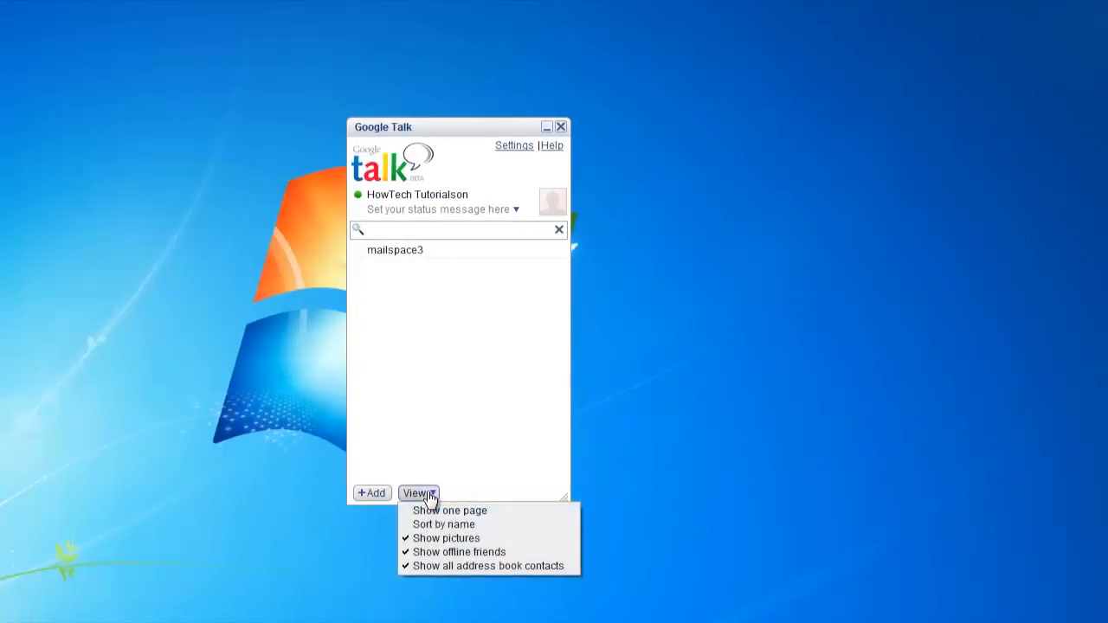
{"action": "mouse_move", "coordinate": [780, 424]}
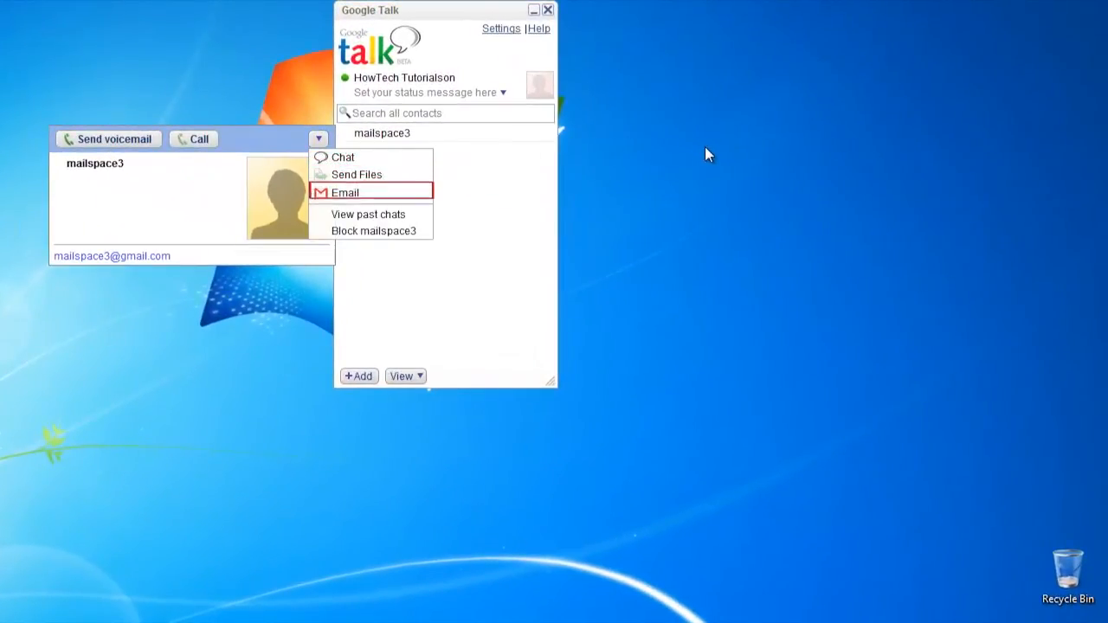
{"action": "mouse_move", "coordinate": [370, 214]}
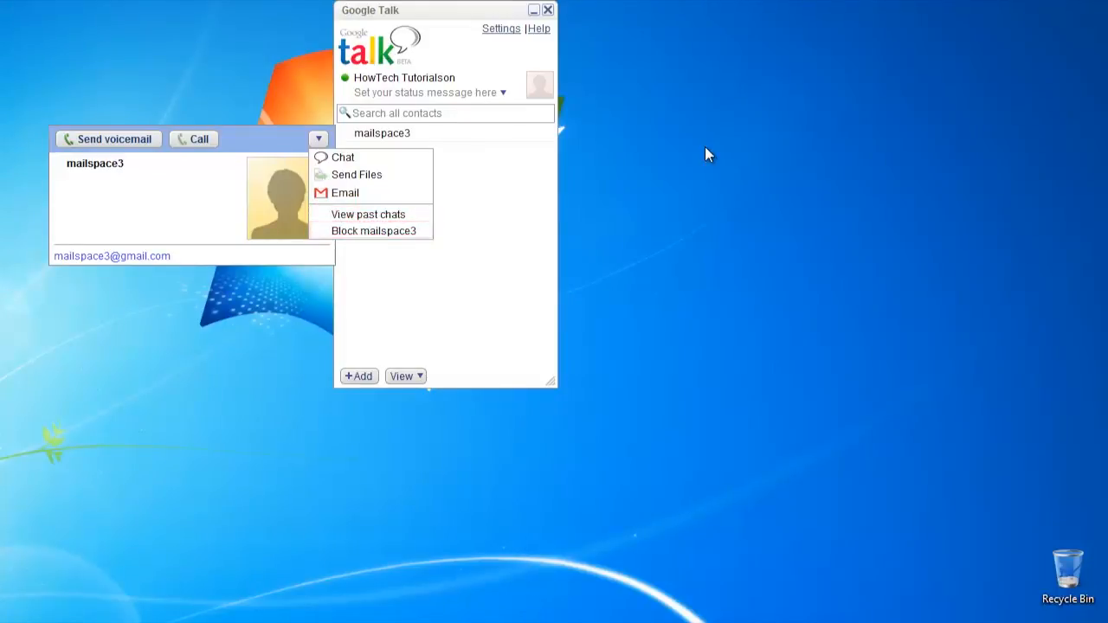
Step: Open the mailspace3 contact's card listing chat, send files, email, past chats and block
{"action": "left_click", "coordinate": [424, 93]}
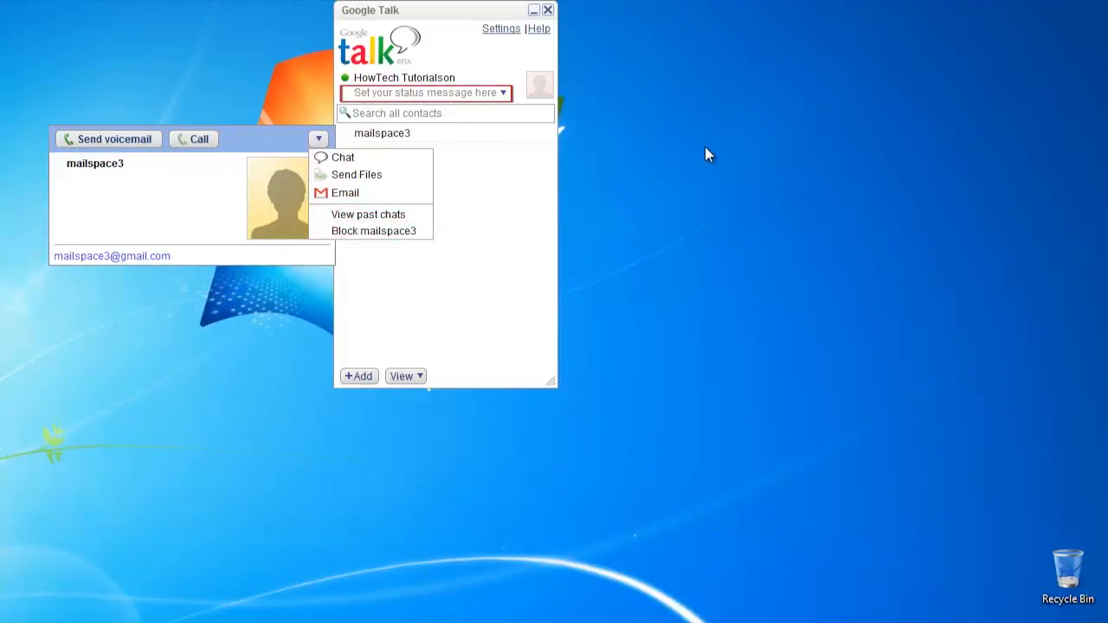